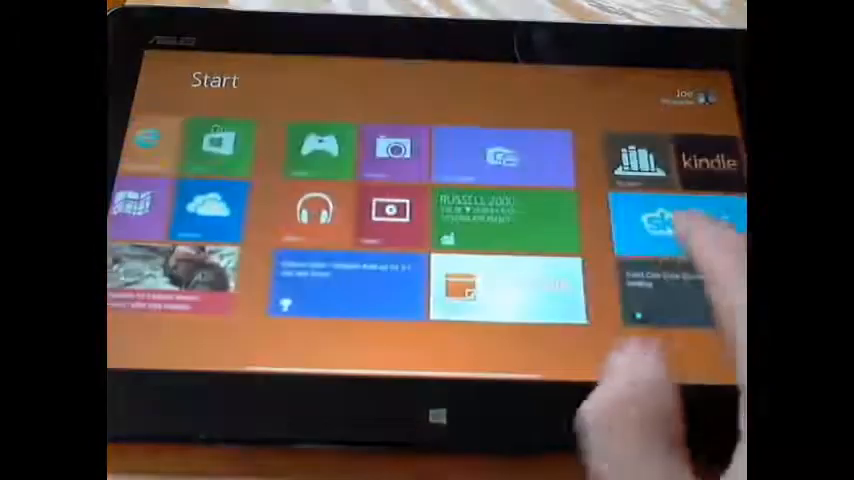
- Scroll the orange Start screen to further tiles and reveal the charms bar
{"action": "scroll", "scroll_direction": "right", "scroll_amount": 3}
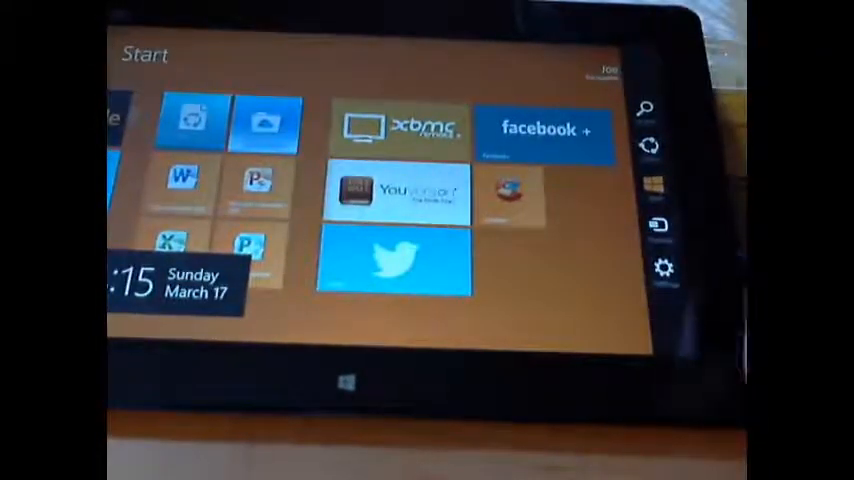
- Go into PC settings personalization and reach the lock screen picture choices
{"action": "left_click", "coordinate": [664, 268]}
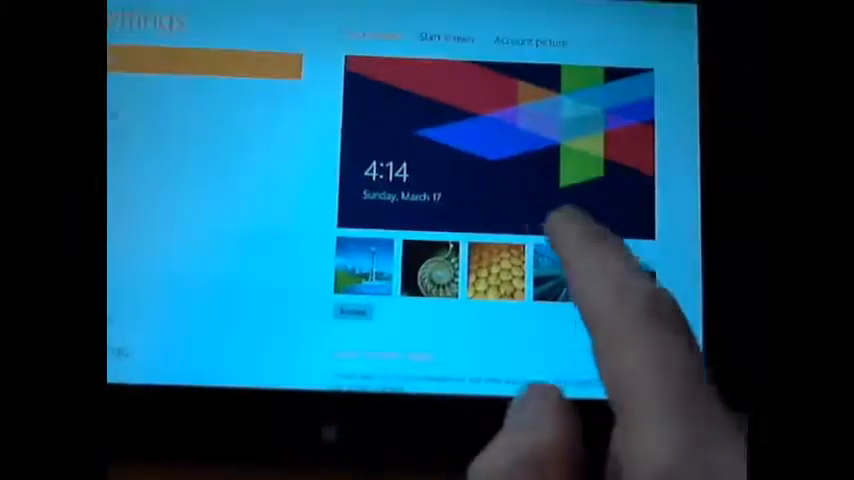
- Replace the lock screen picture with the black car photo
{"action": "left_click", "coordinate": [568, 270]}
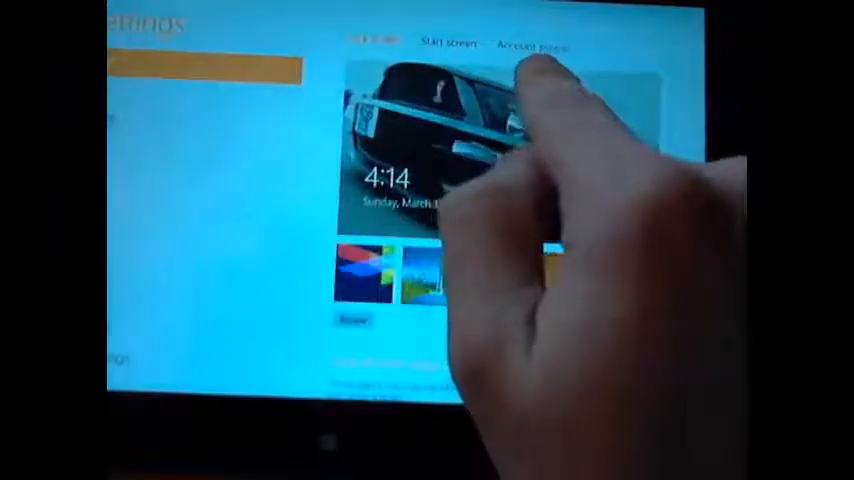
- Switch Personalize to the Start screen page with its colour and pattern preview
{"action": "left_click", "coordinate": [448, 44]}
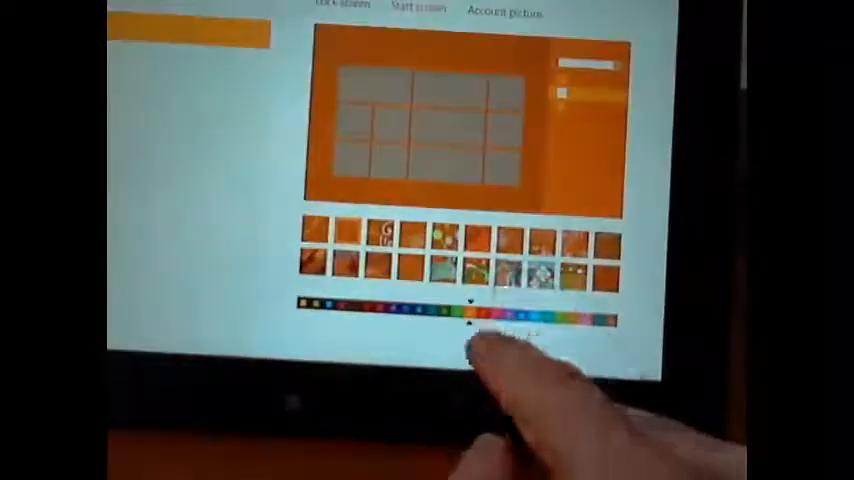
- Slide the background colour bar from orange to gray for the Start screen
{"action": "left_click", "coordinate": [470, 320]}
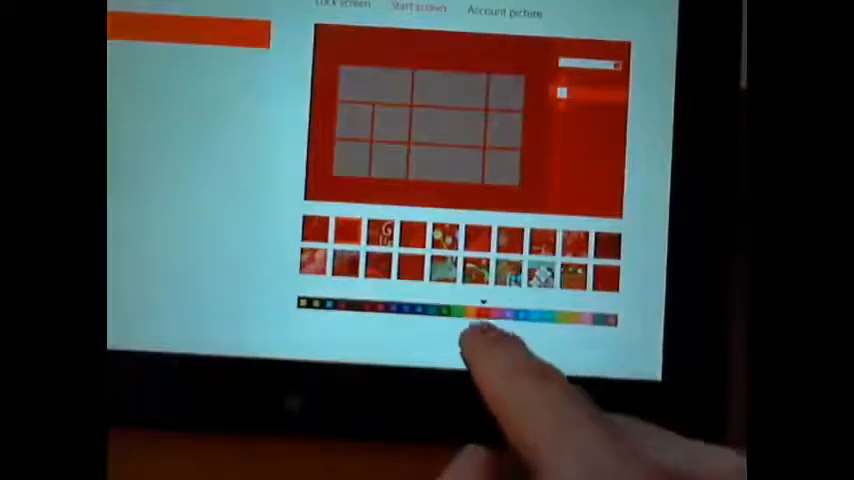
{"action": "left_click", "coordinate": [484, 318]}
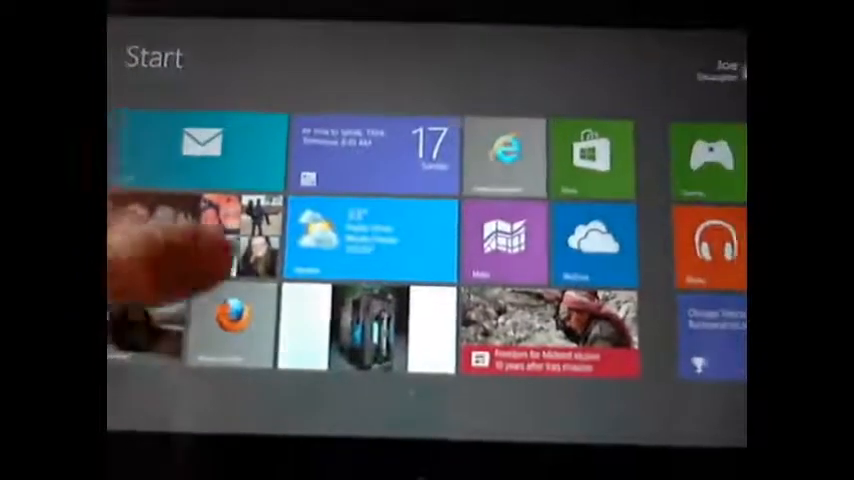
- Reveal the Settings pane with network, volume and power over the gray Start screen
{"action": "scroll", "scroll_direction": "right", "scroll_amount": 3}
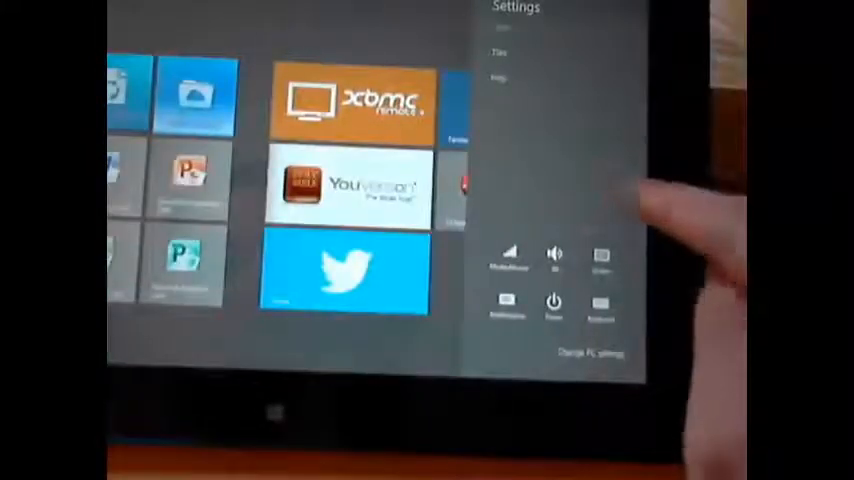
- Dismiss the Settings pane and scroll the gray Start screen to further tiles
{"action": "left_click", "coordinate": [600, 258]}
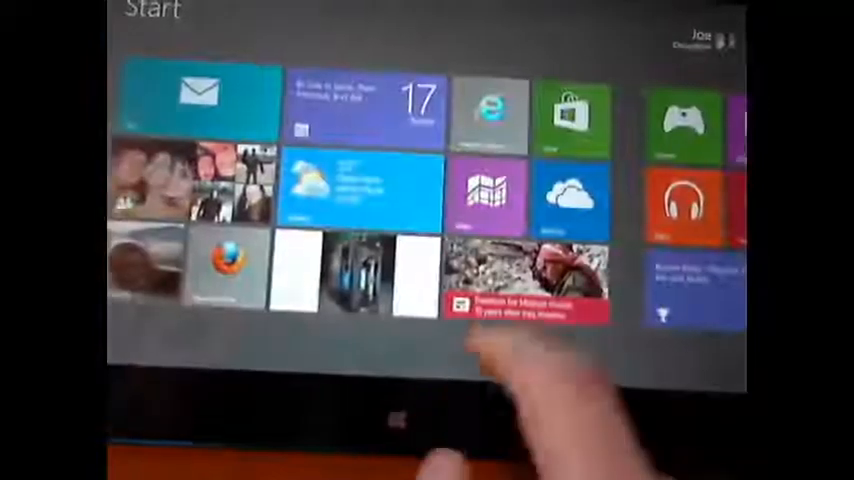
{"action": "scroll", "scroll_direction": "right", "scroll_amount": 3}
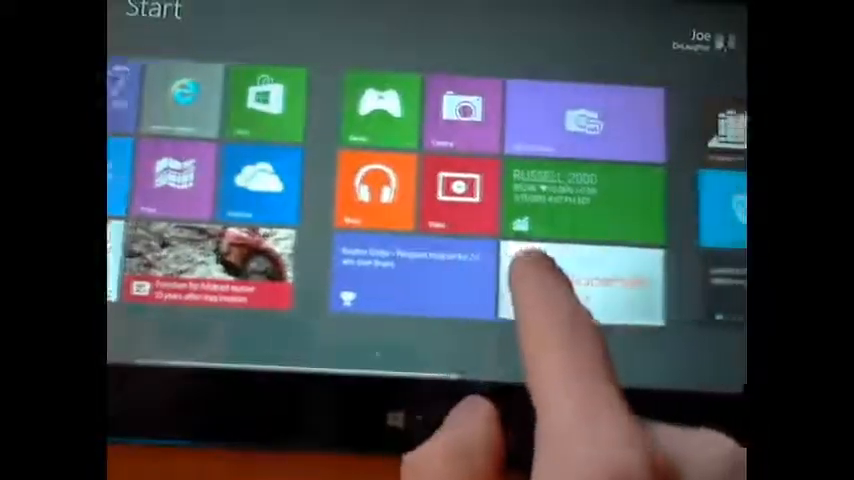